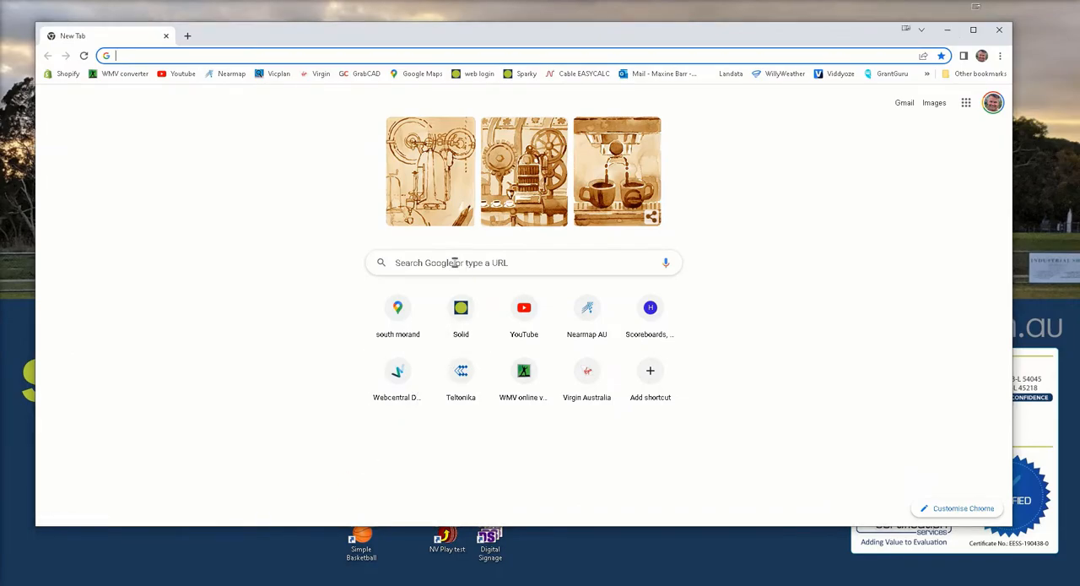
Step: Search Google Images for 'poowong junior football club' and copy the Bulls logo preview
click(522, 262)
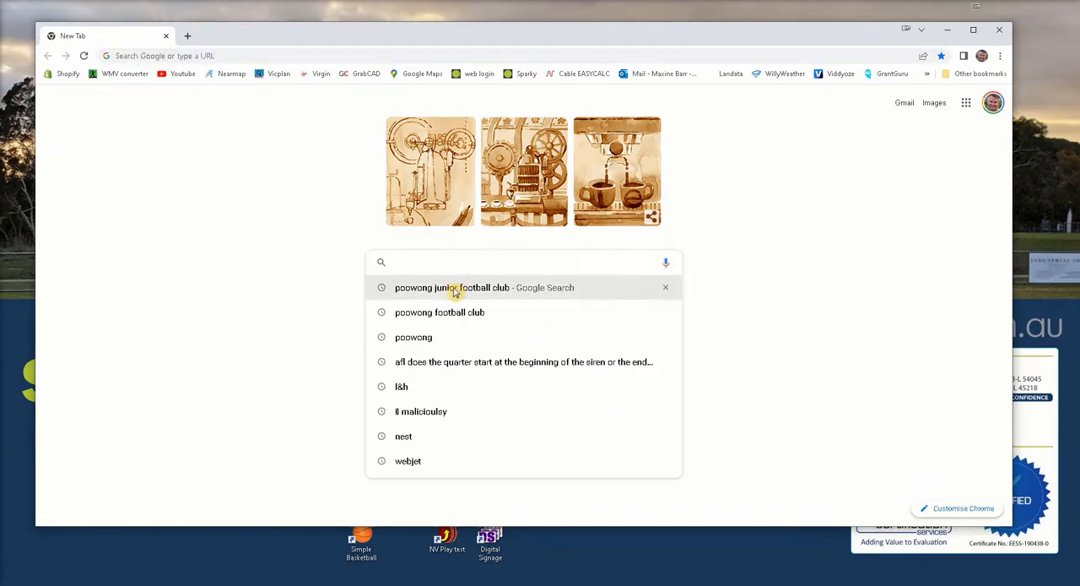
click(451, 287)
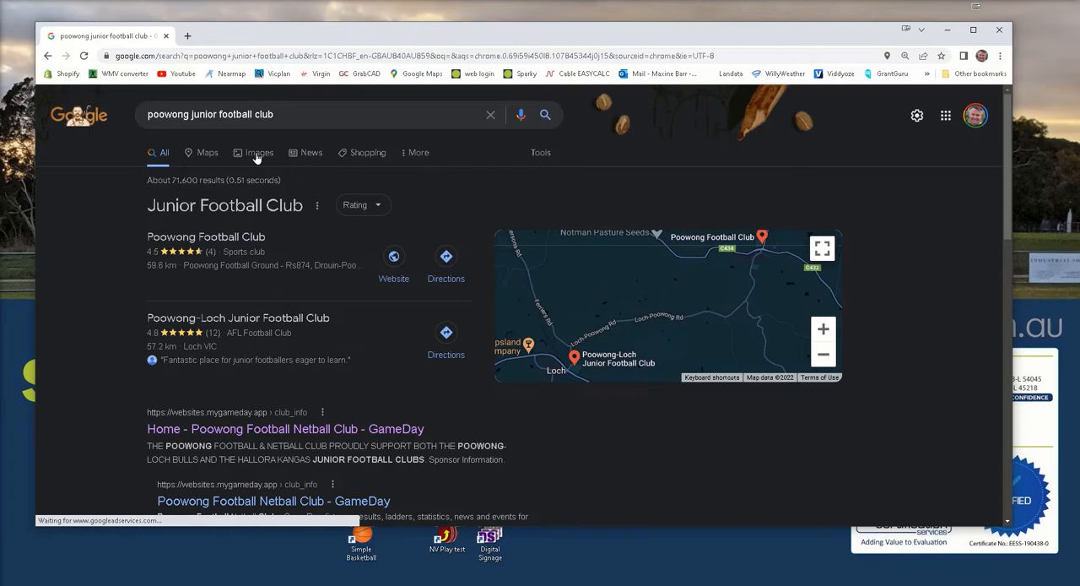
click(258, 153)
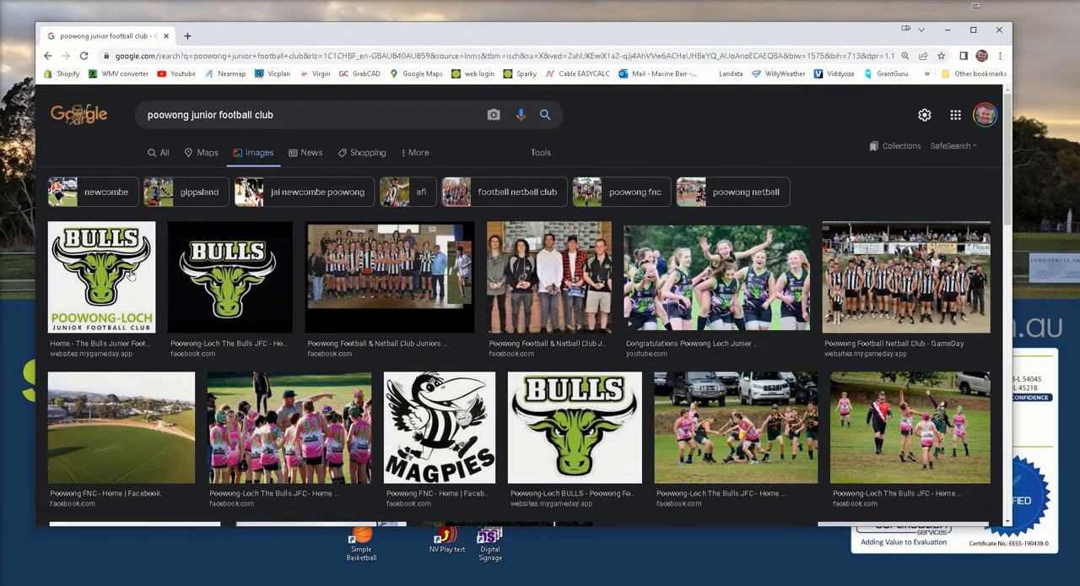
scroll(down, 3)
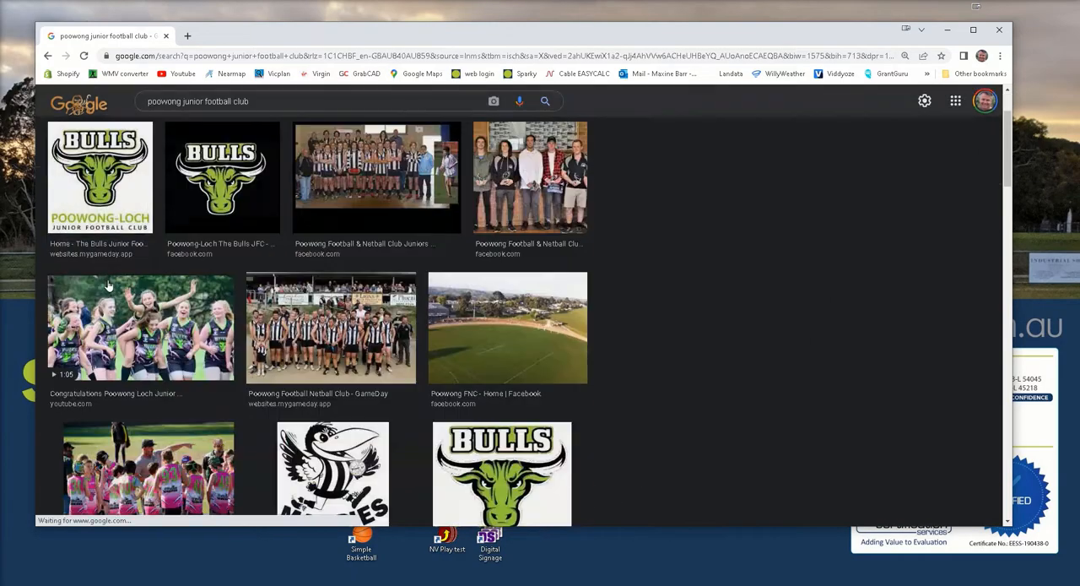
click(99, 177)
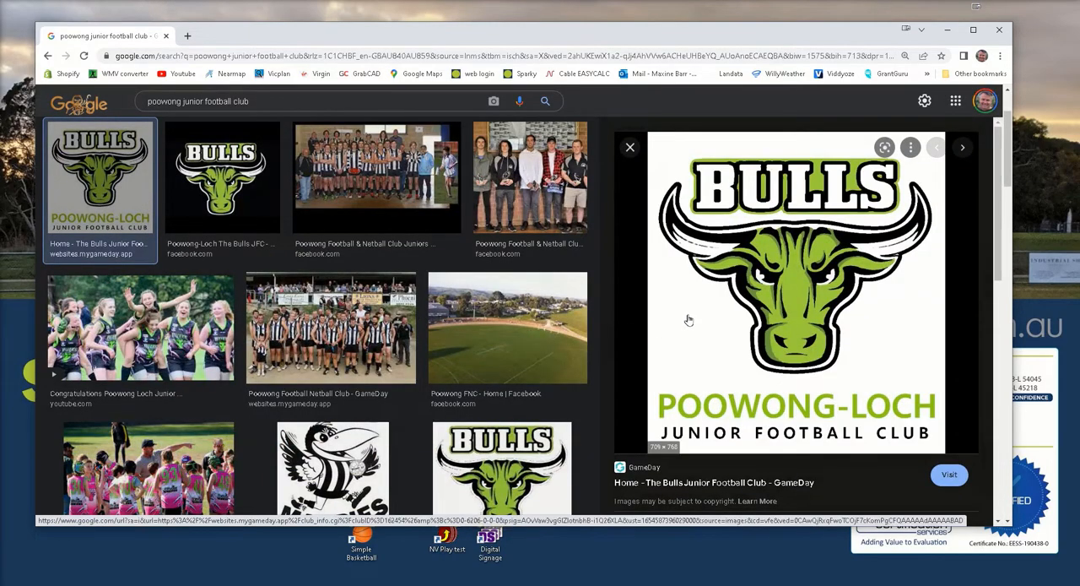
right_click(688, 319)
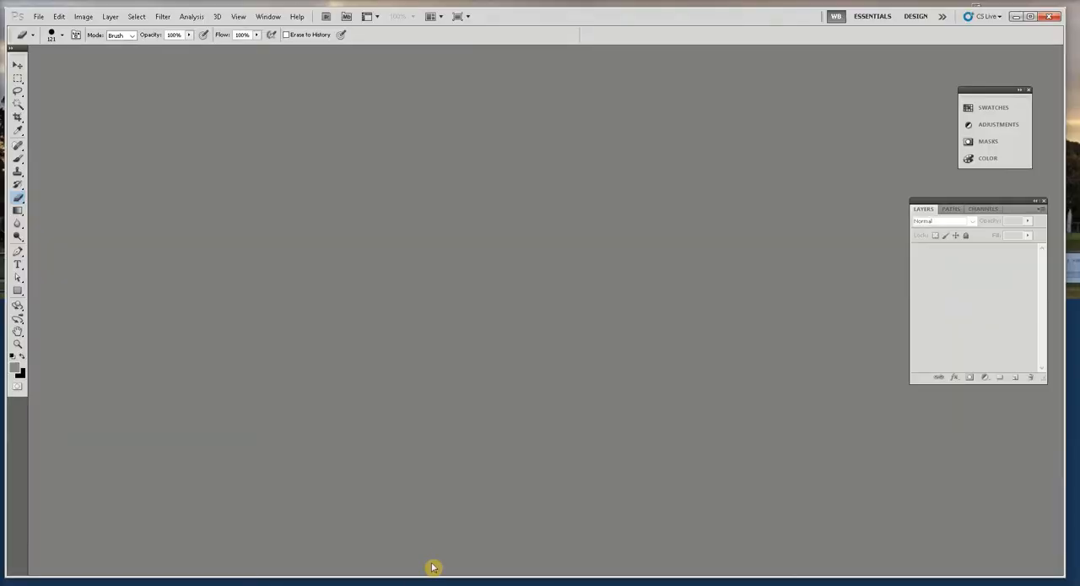
mouse_move(496, 291)
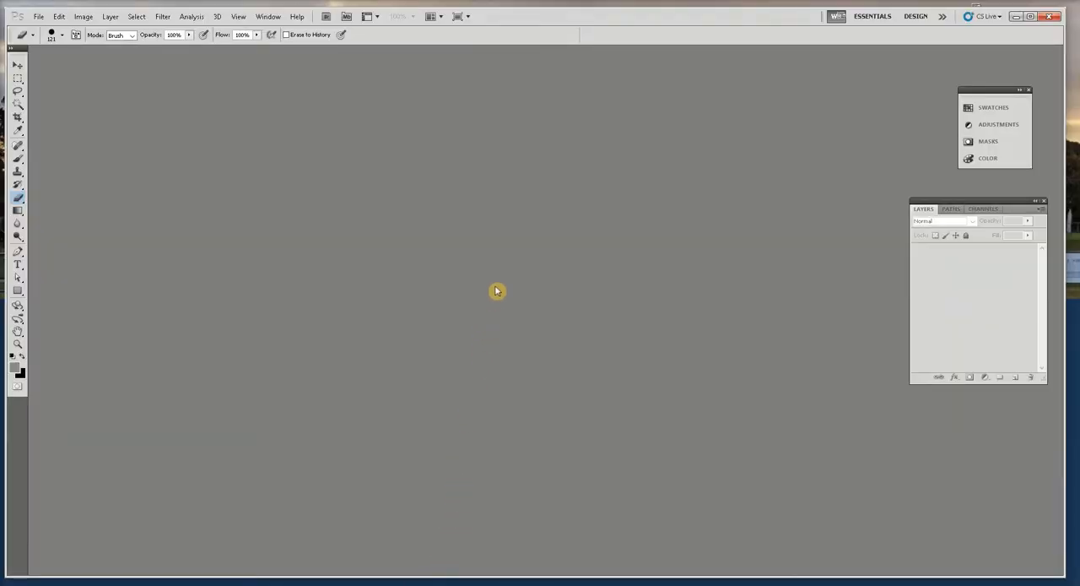
mouse_move(441, 209)
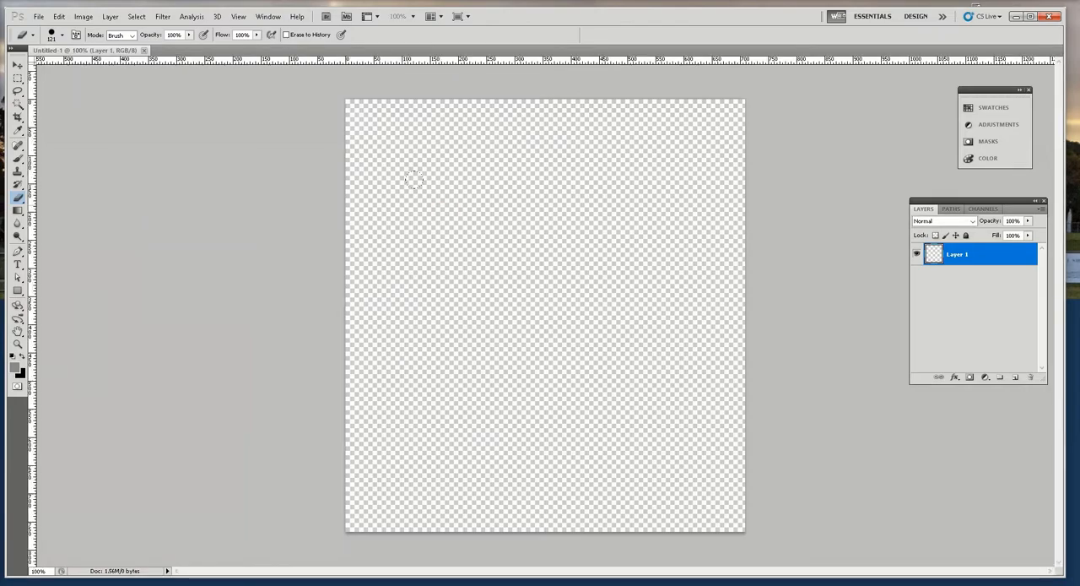
mouse_move(419, 186)
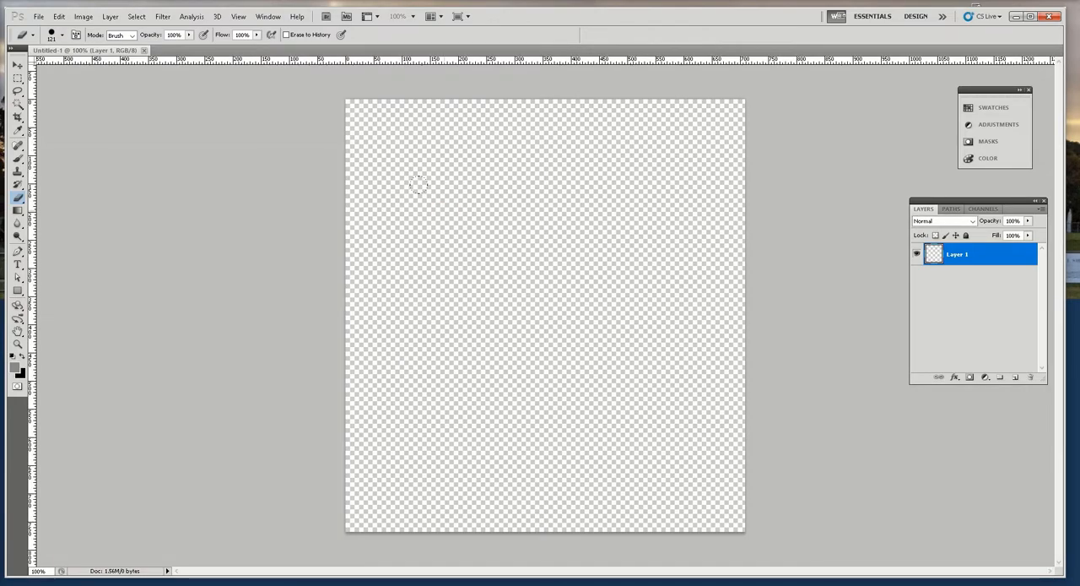
mouse_move(658, 165)
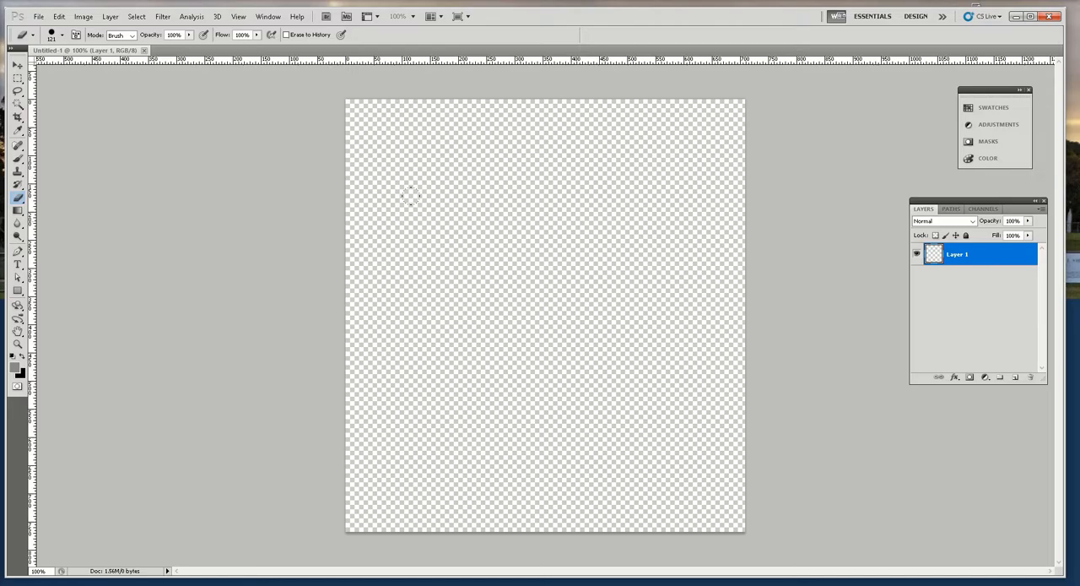
mouse_move(399, 184)
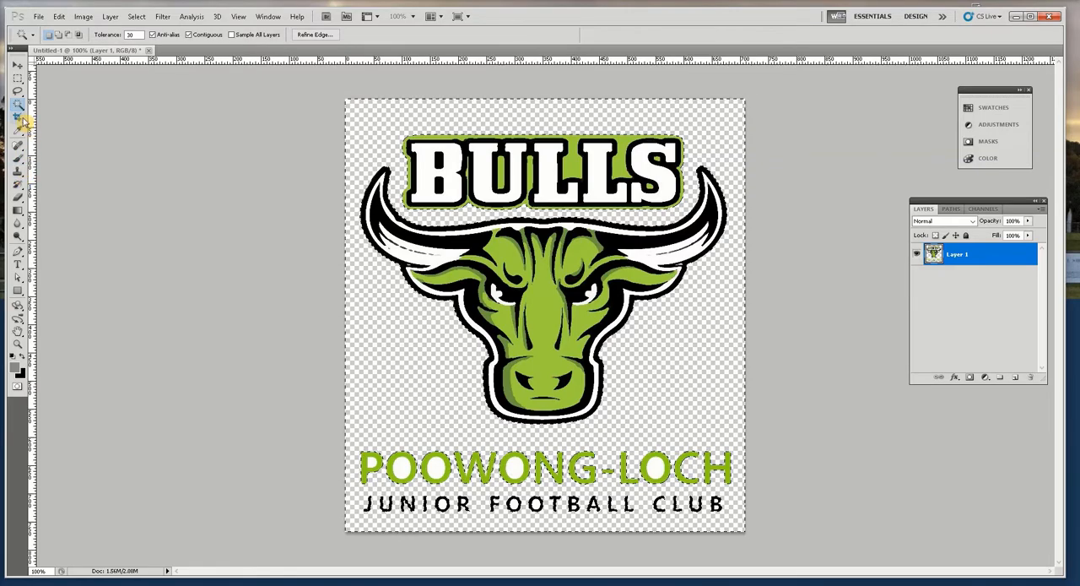
Step: Paste the Bulls logo into a transparent document and crop it to a 300×300 px square
click(16, 91)
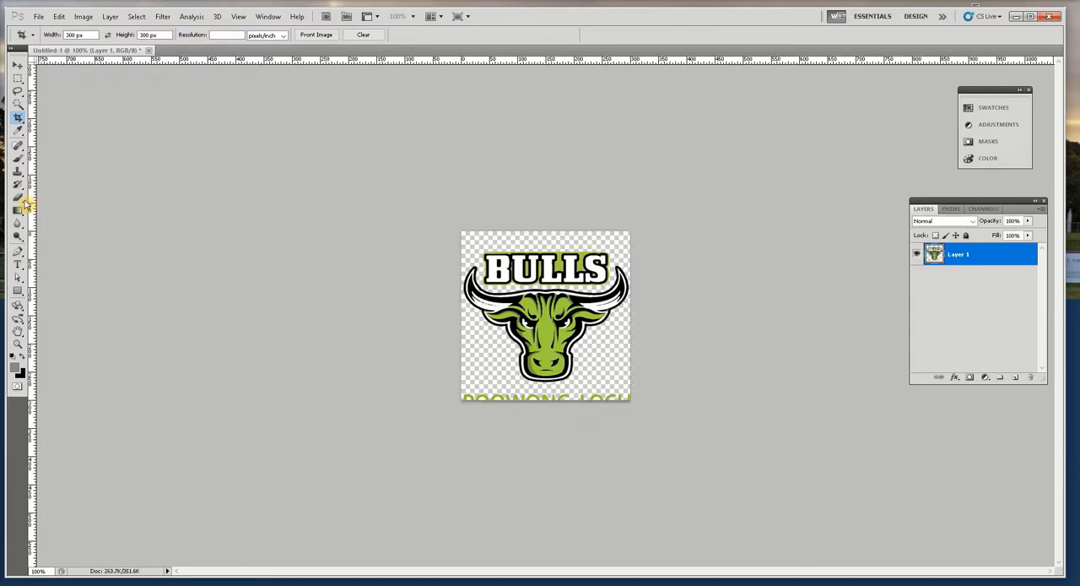
click(17, 198)
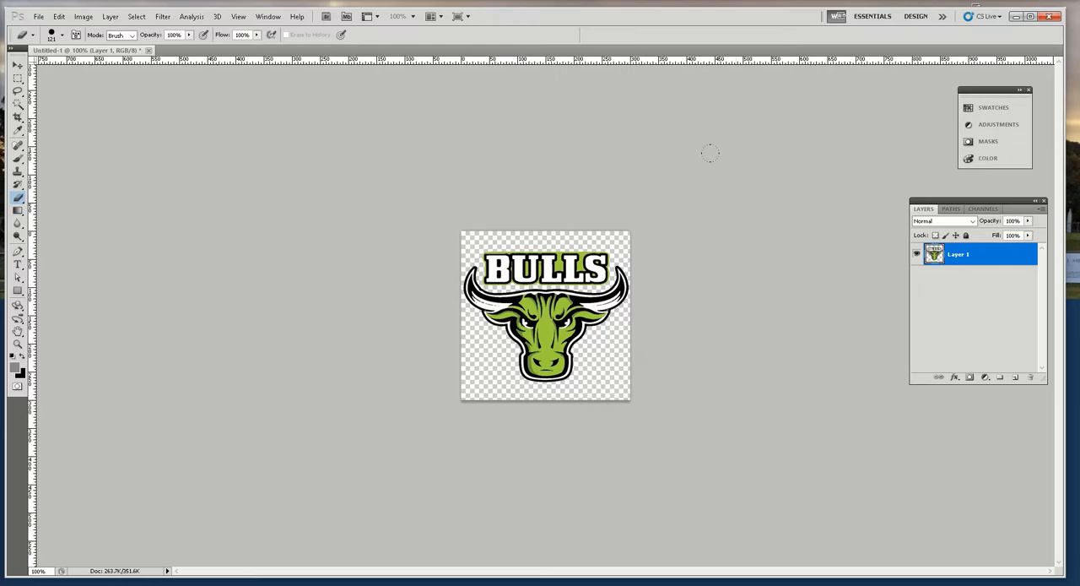
click(38, 16)
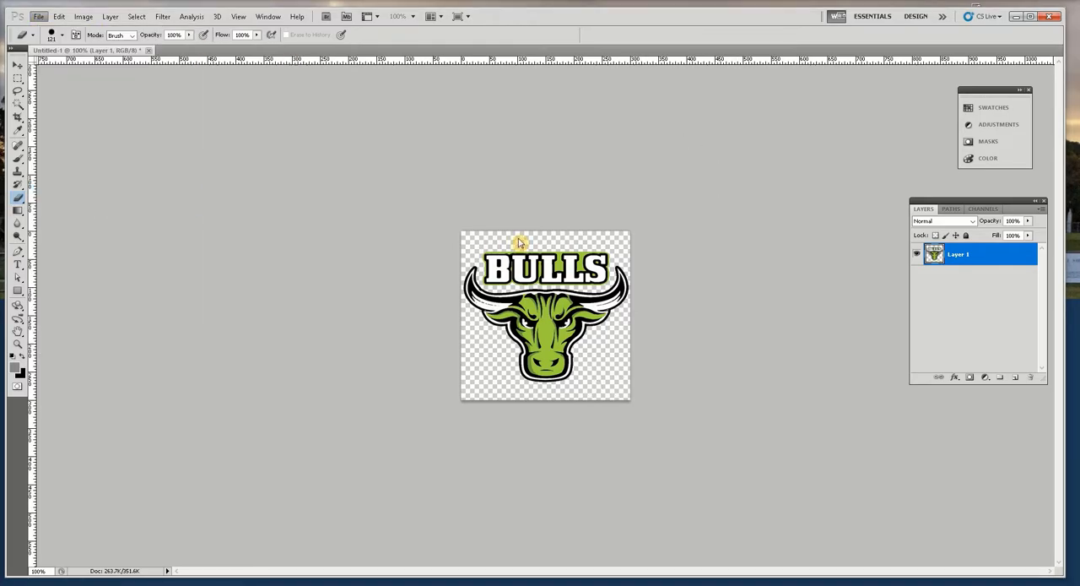
Step: Save the bull logo via Save As in PNG format as 'Poowong-loch' on the Desktop
click(39, 16)
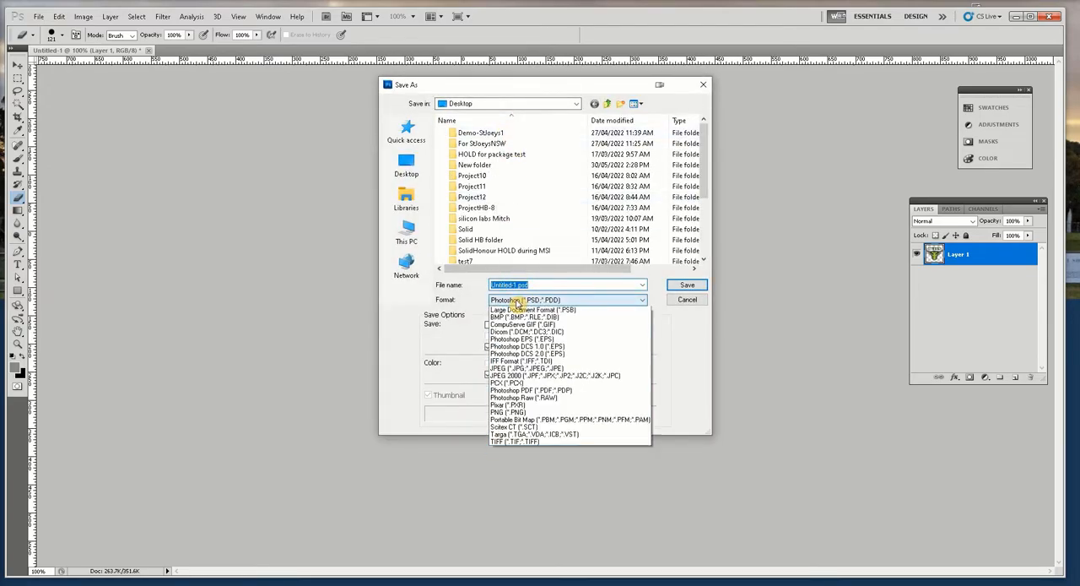
click(508, 411)
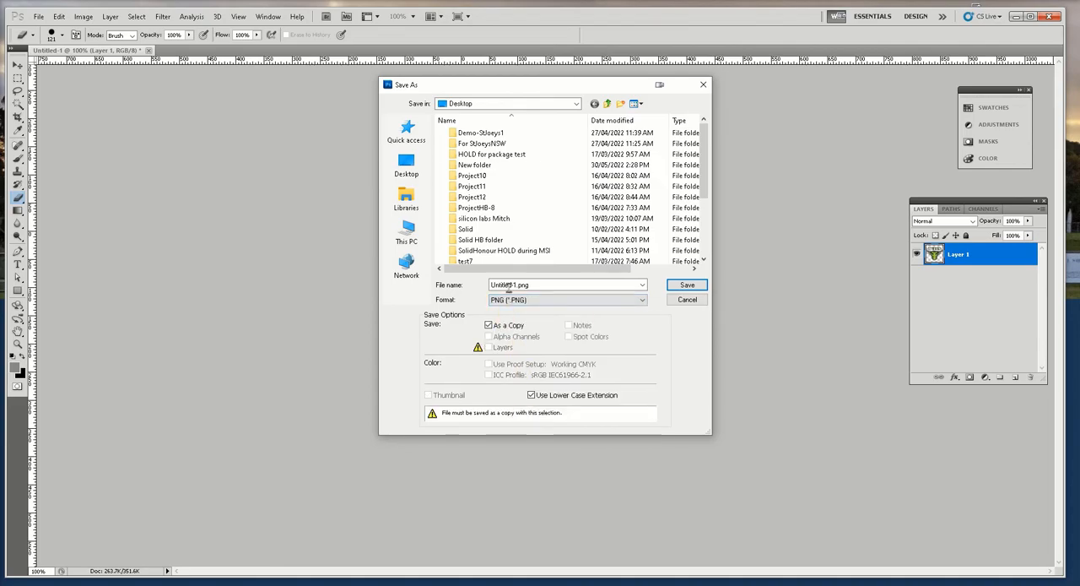
text(Pd)
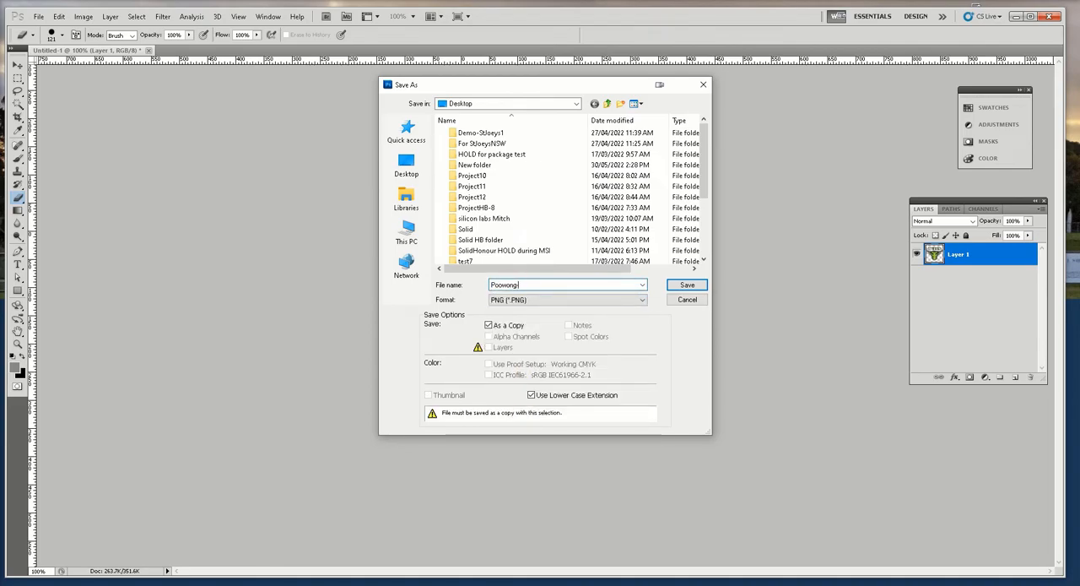
text(lock)
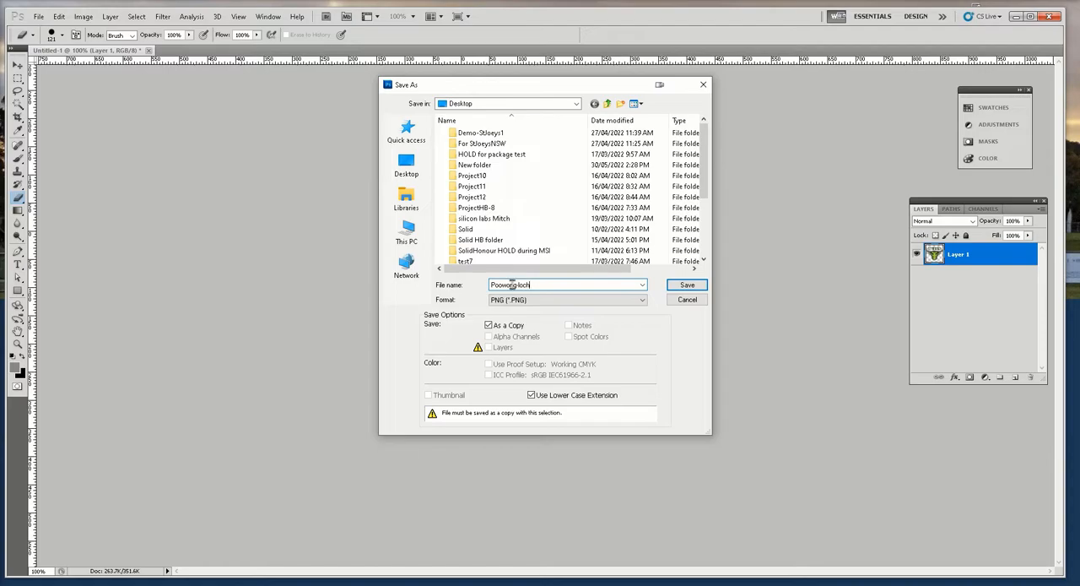
click(687, 285)
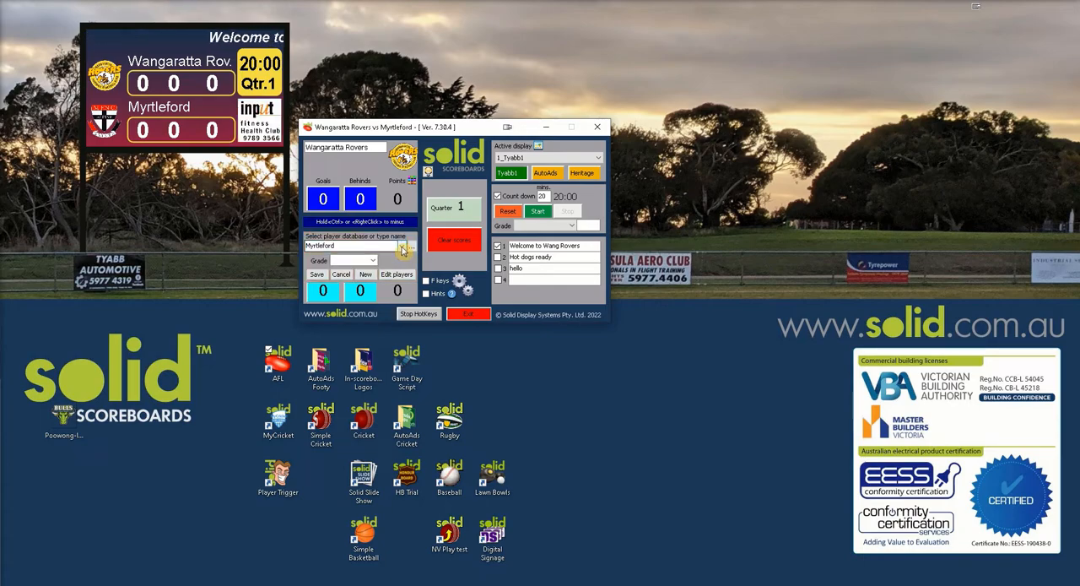
Step: Create team 'Bulls', location Poowong-Loch, sport AussieRules, in the team database
click(404, 246)
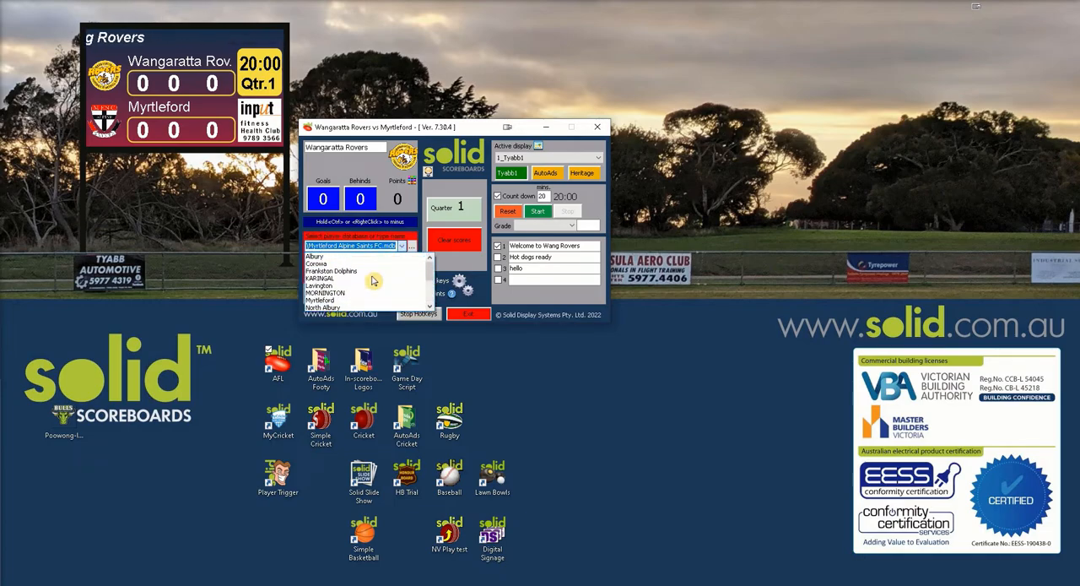
click(319, 300)
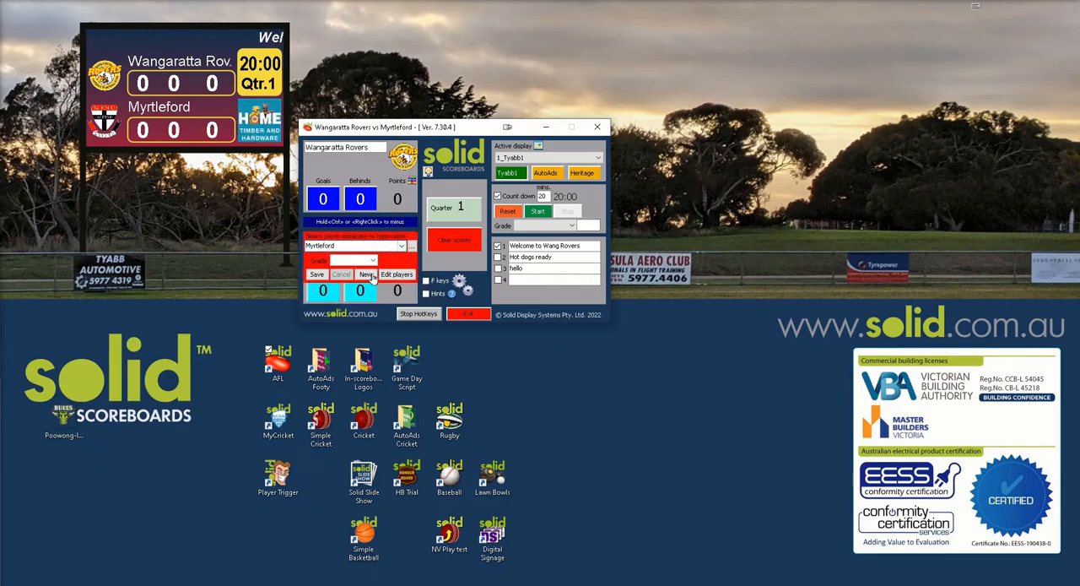
click(364, 273)
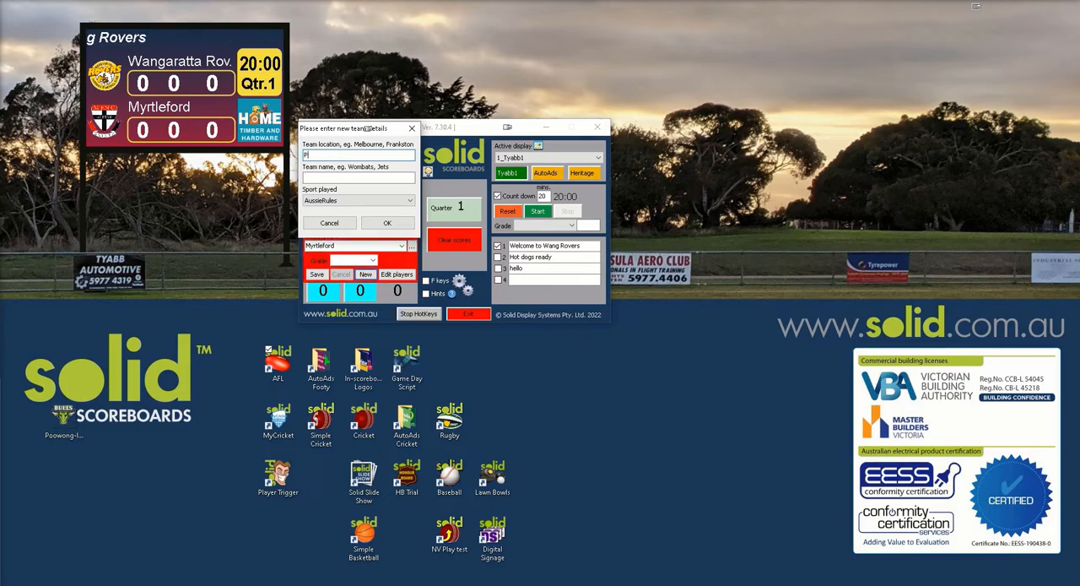
text(Poowong-Loch)
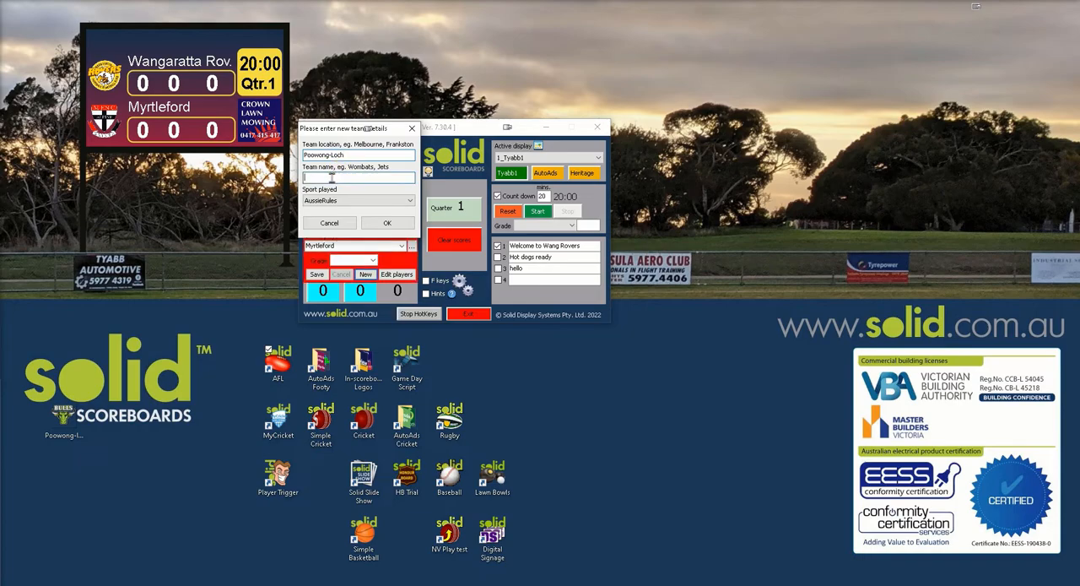
text(Bulls)
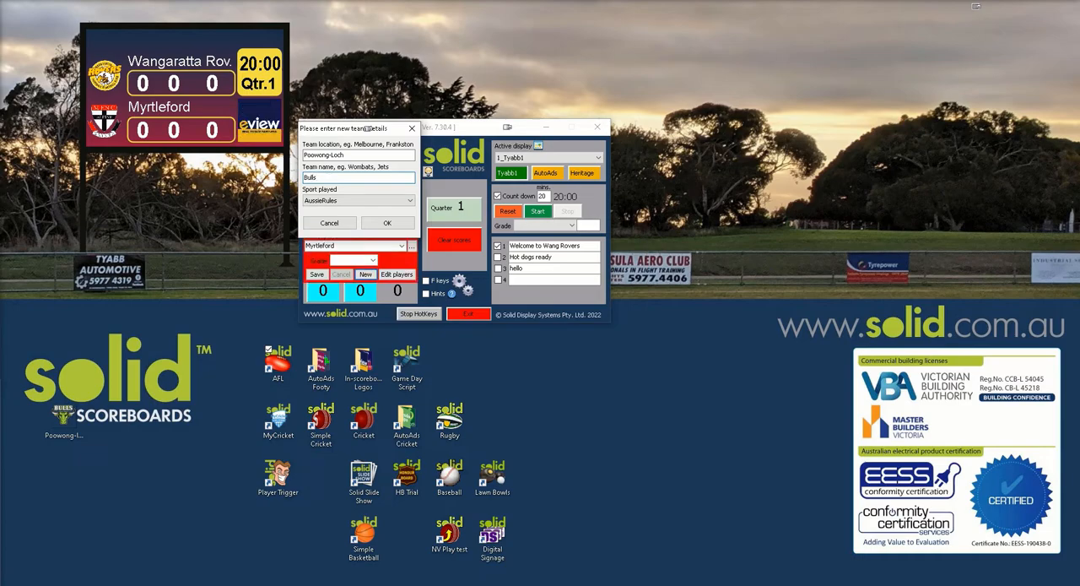
click(386, 223)
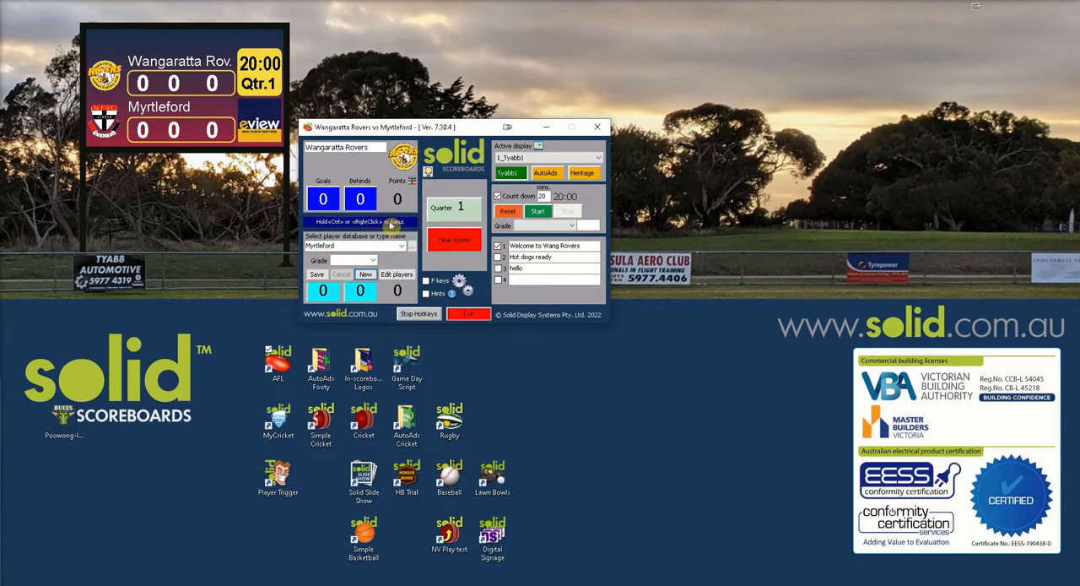
click(396, 274)
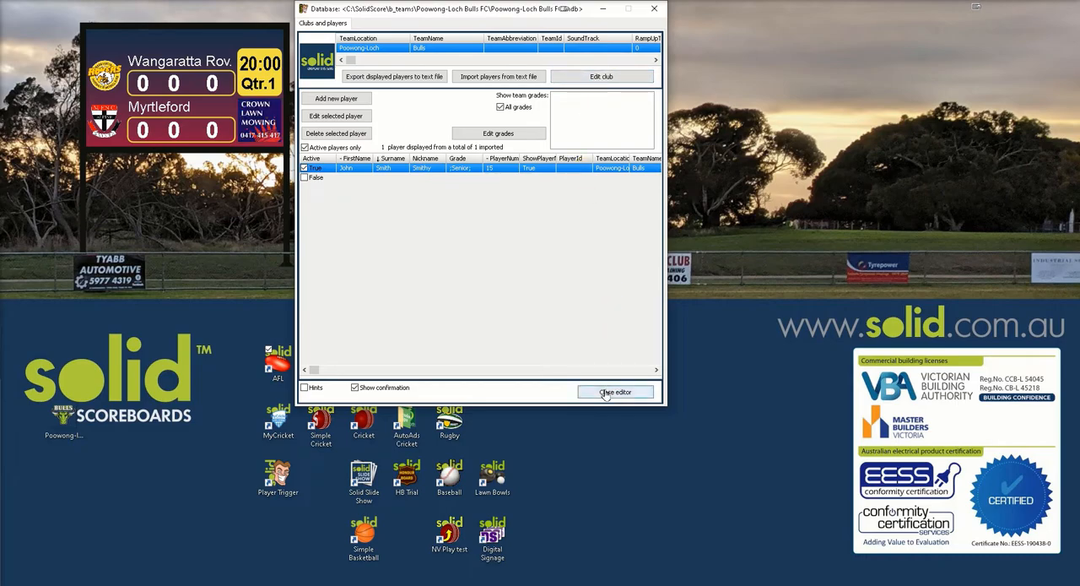
Step: Close the editor, apply Poowong-Loch Bulls as second team, and confirm clearing scores
click(616, 392)
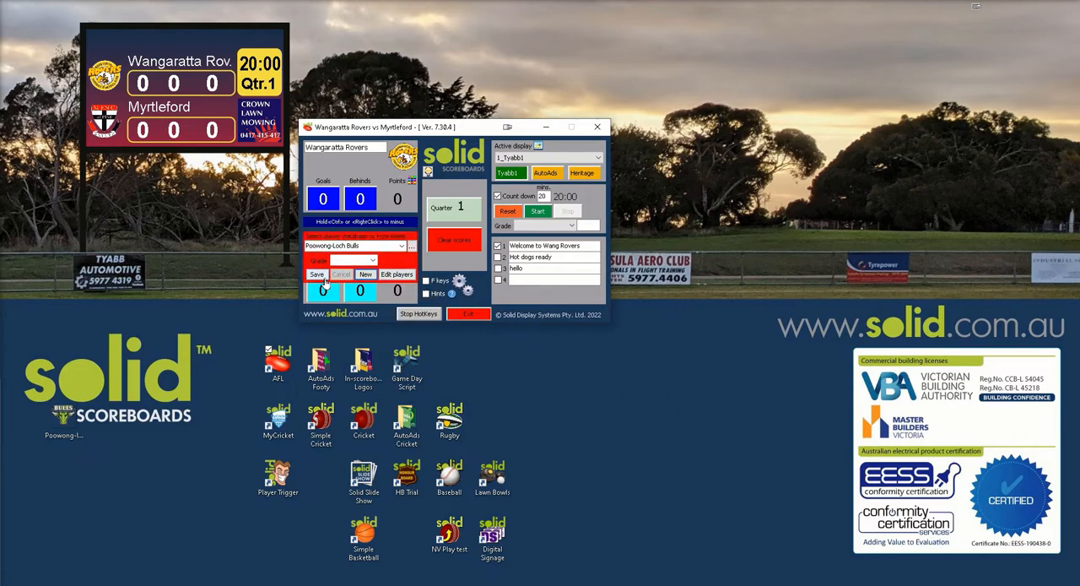
click(454, 239)
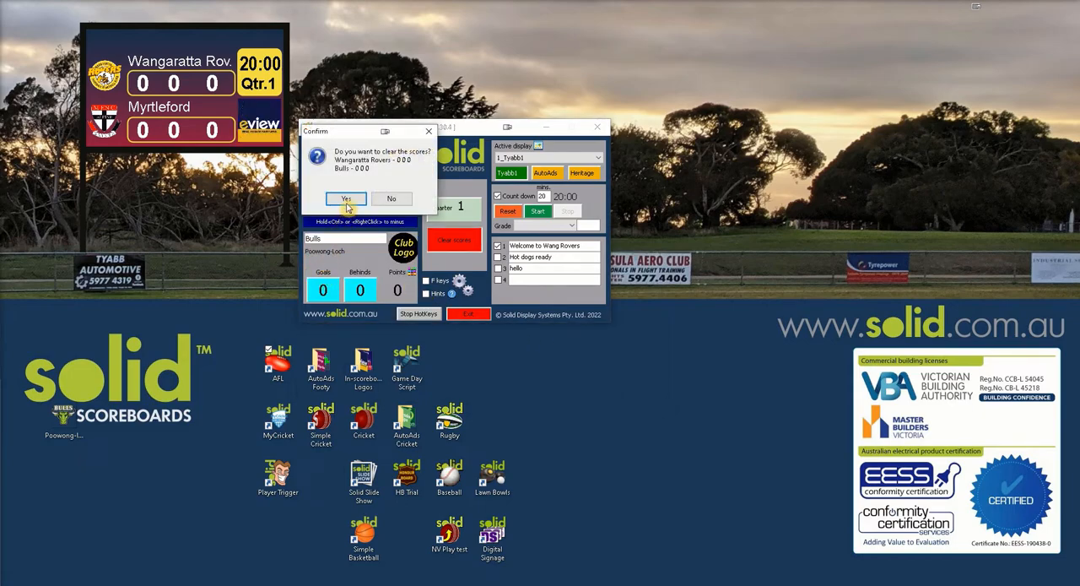
click(345, 198)
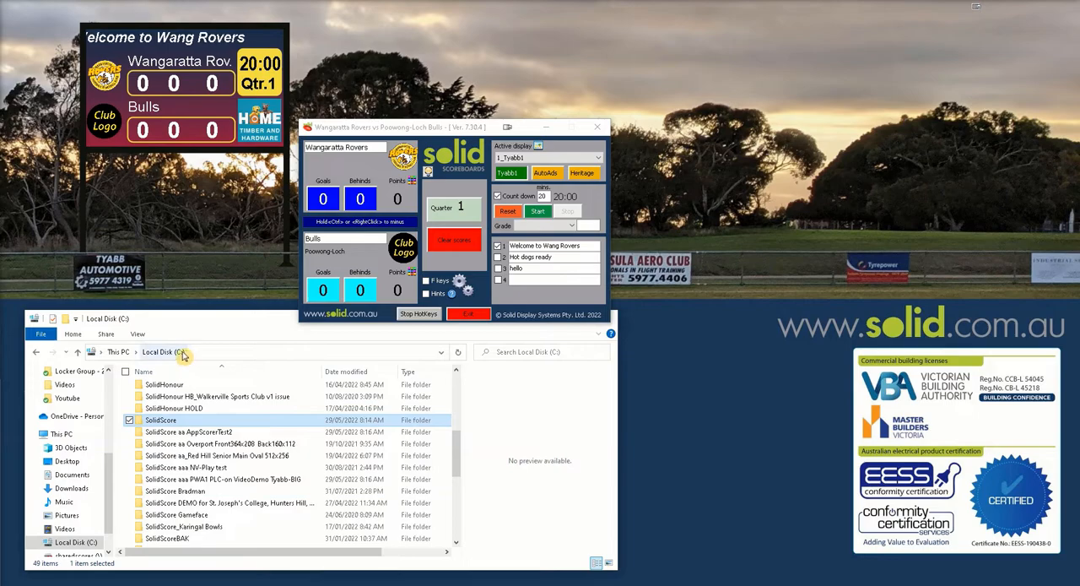
Step: Browse File Explorer through SolidScore and b_teams into the Poowong-Loch Bulls FC folder
scroll(down, 3)
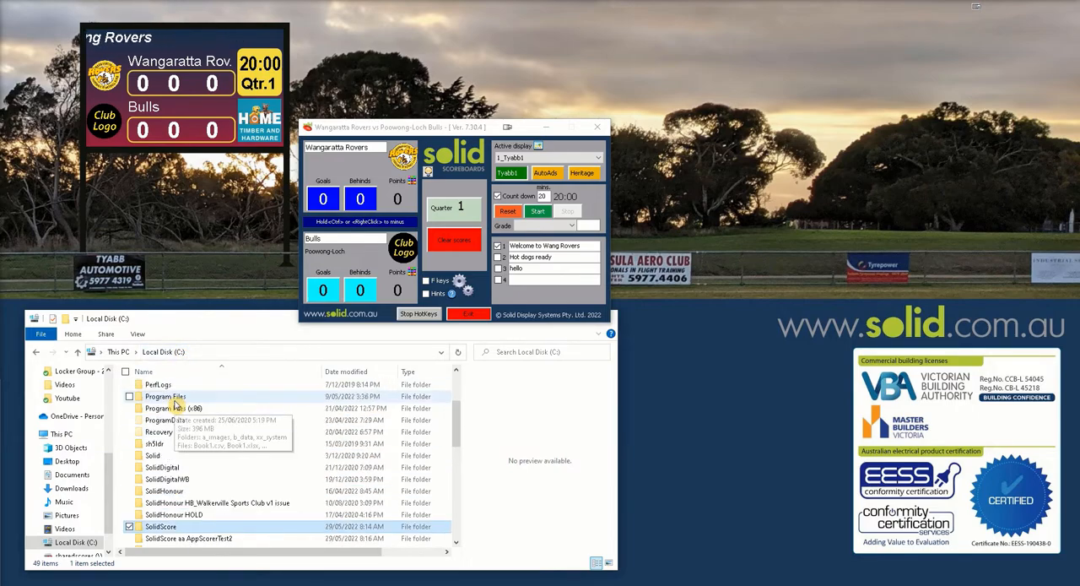
scroll(down, 3)
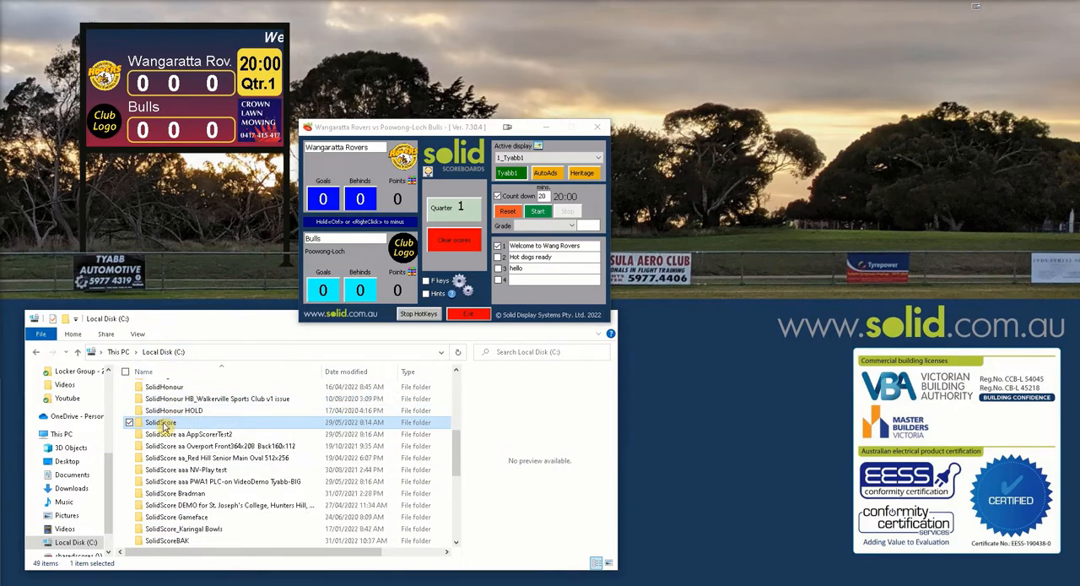
double_click(161, 422)
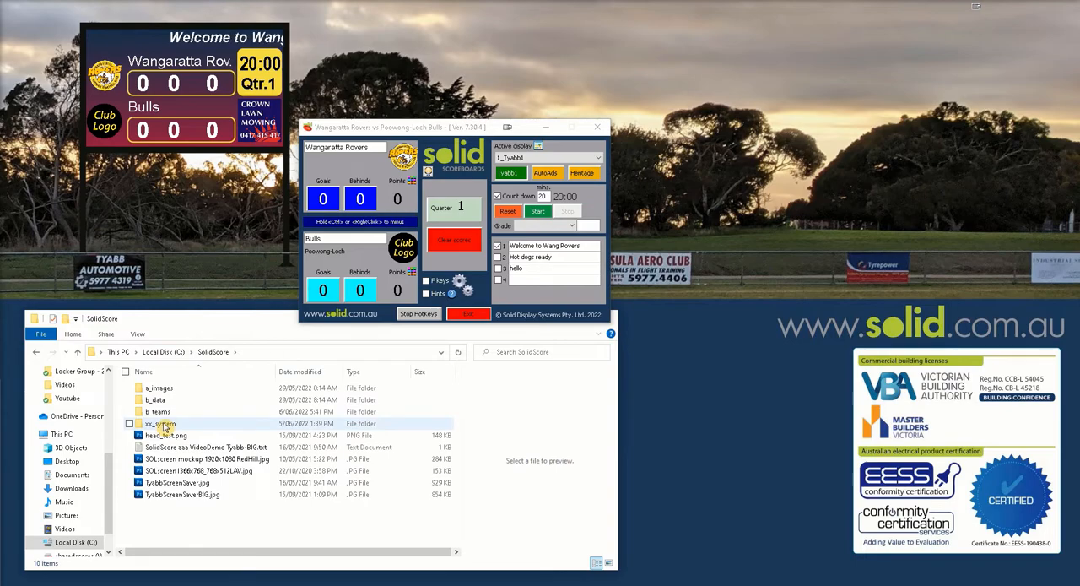
mouse_move(157, 411)
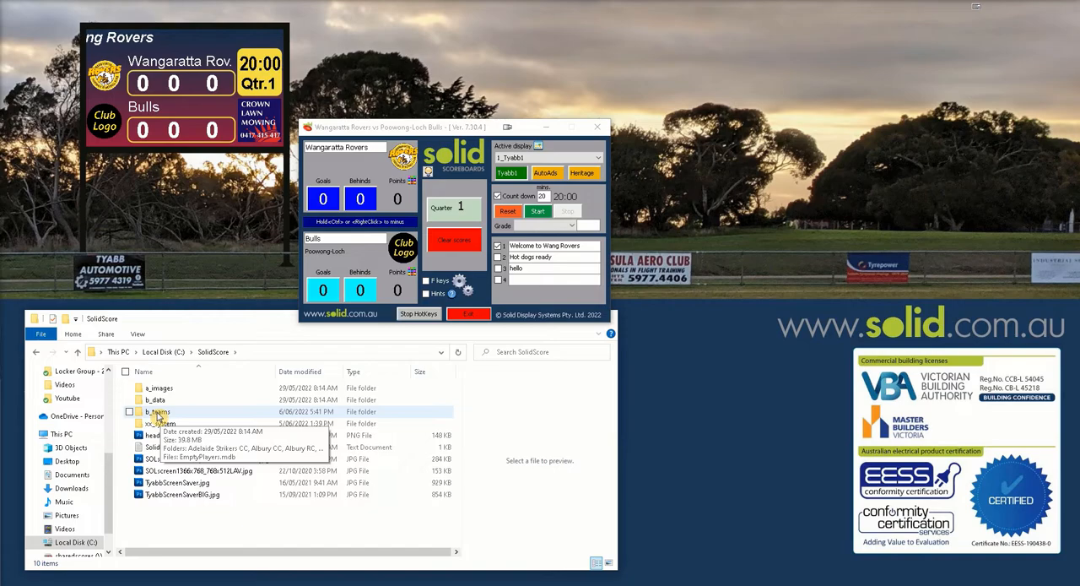
double_click(156, 411)
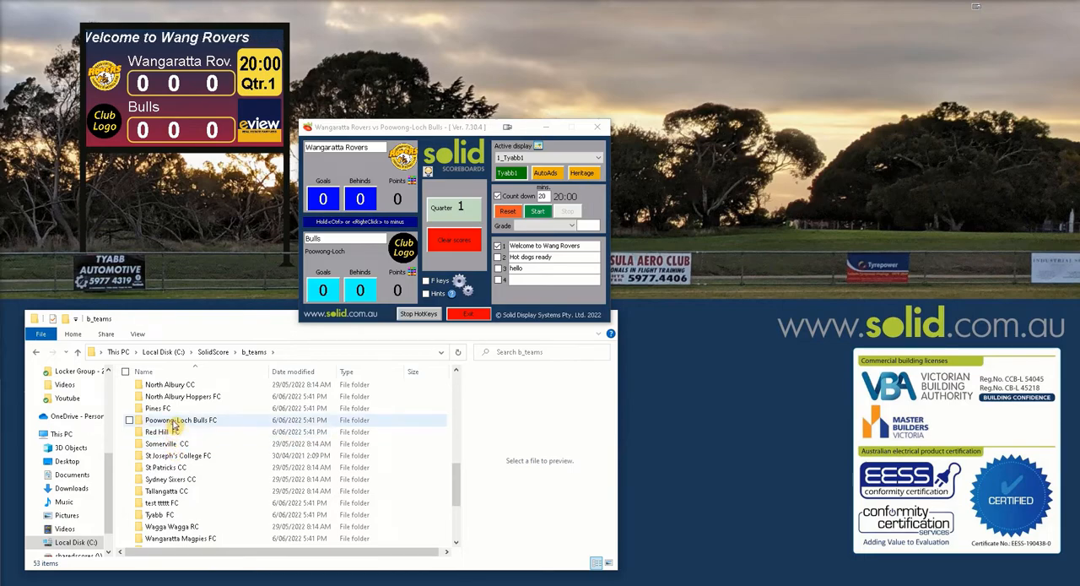
double_click(181, 419)
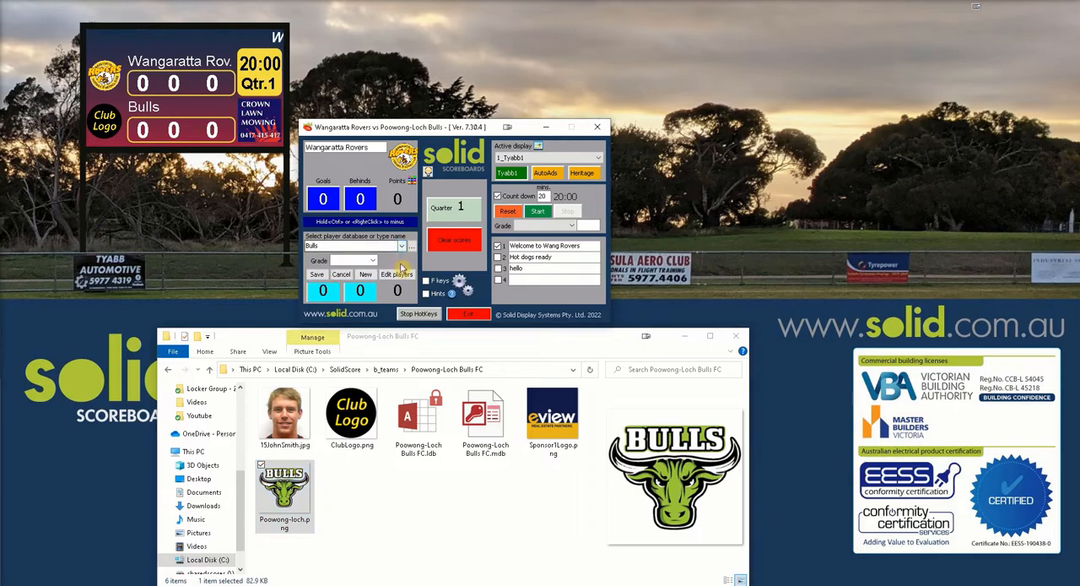
Step: Open the Poowong-Loch Bulls club and players database and choose Edit club
click(398, 273)
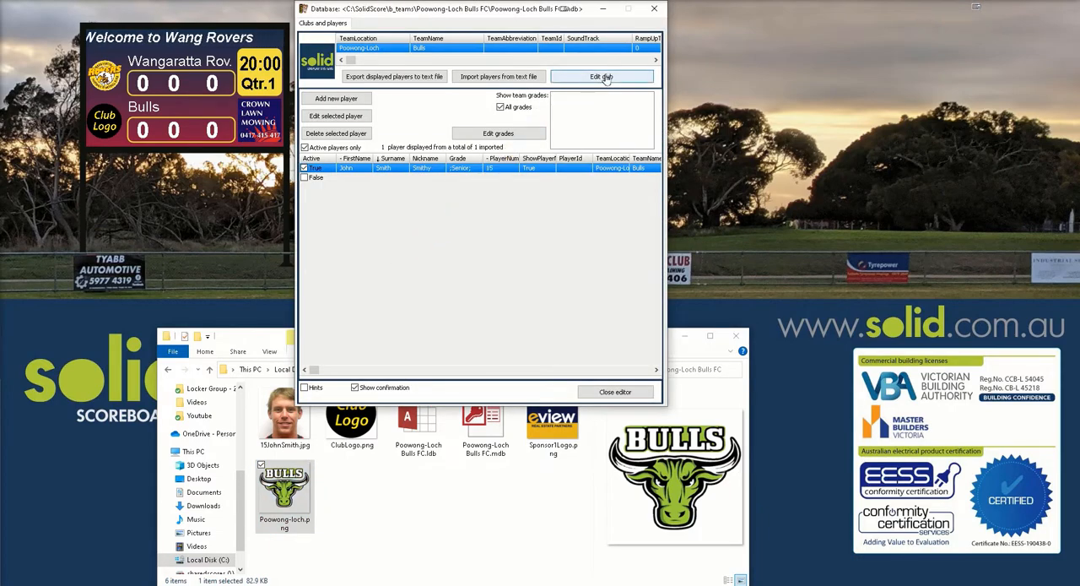
click(601, 77)
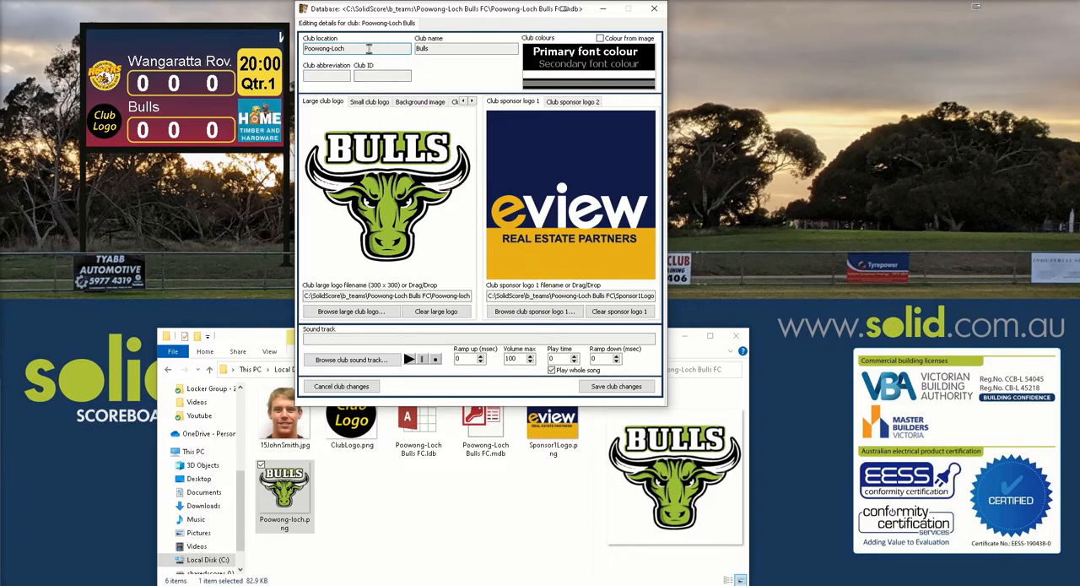
Step: Rename the club from Bulls to Poowong-Loch, save the club changes, and close the editor
click(465, 48)
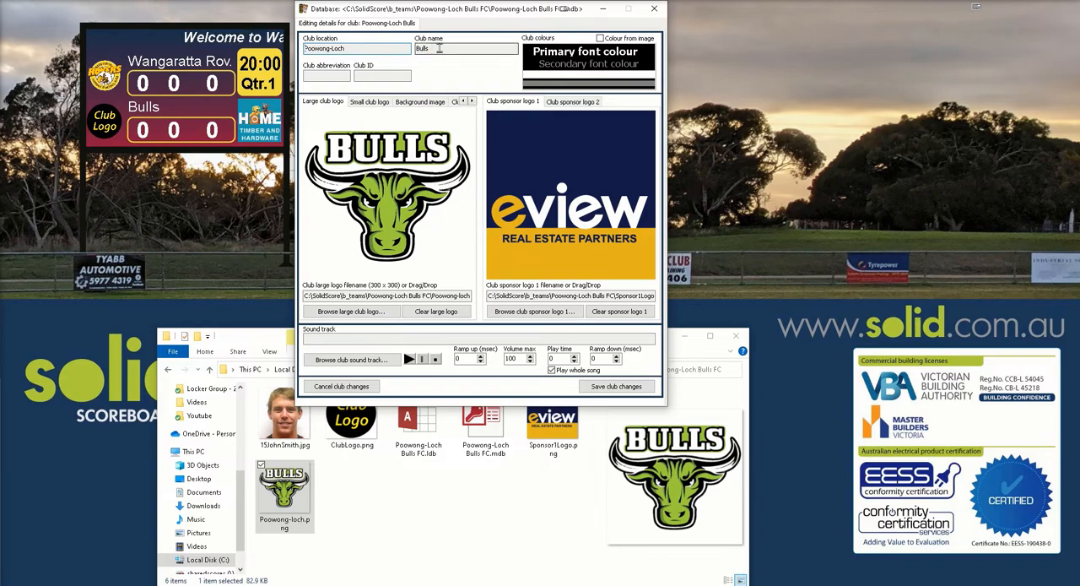
double_click(422, 48)
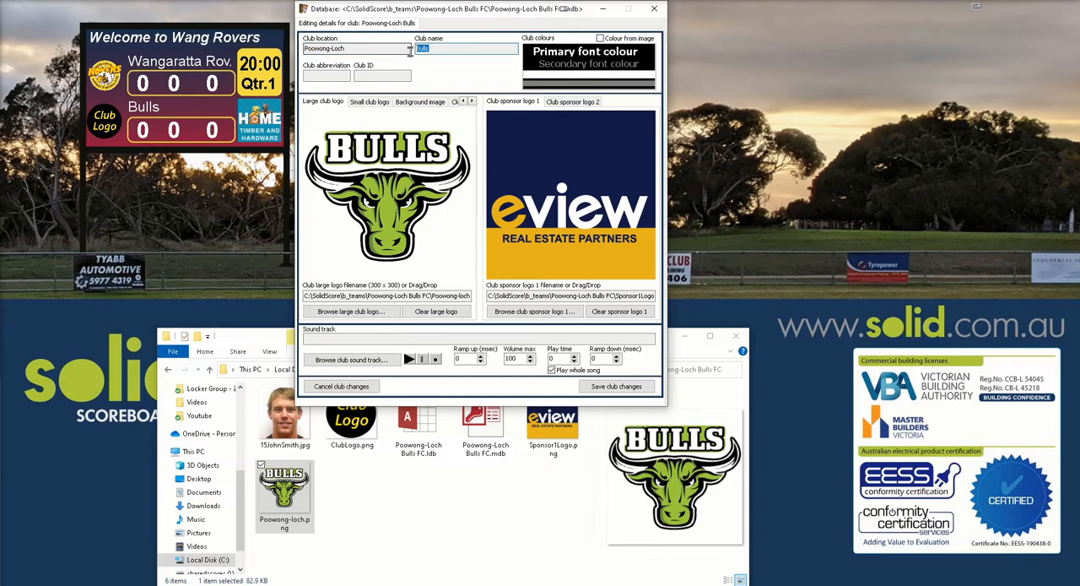
text(Poowong-Loch)
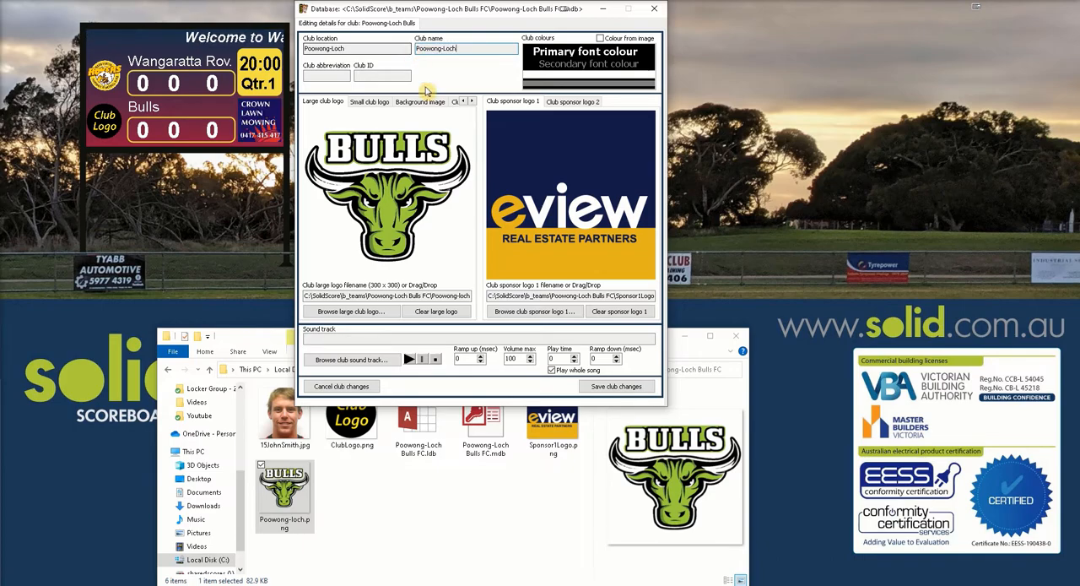
click(617, 385)
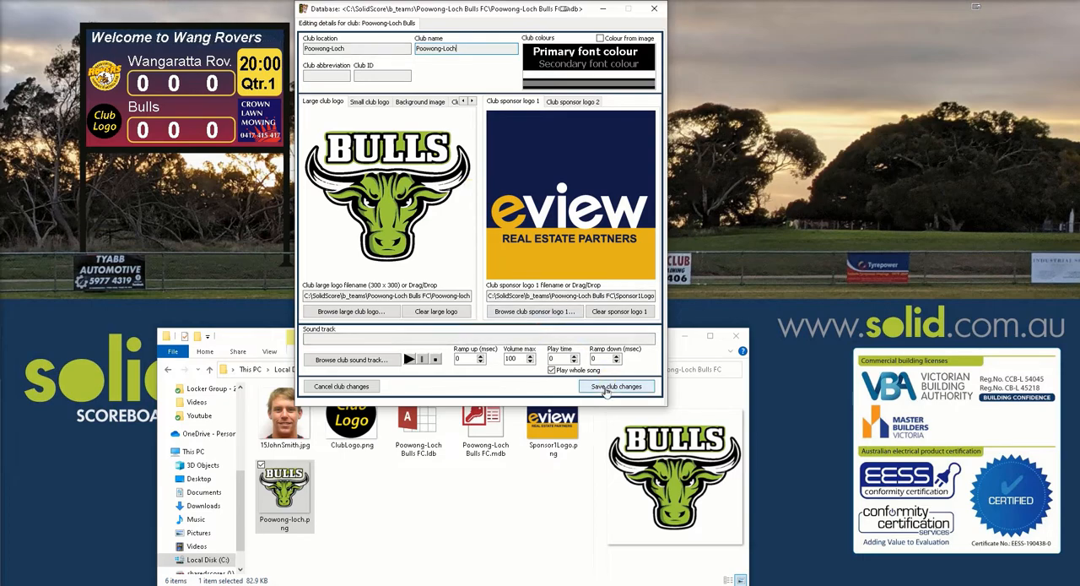
click(615, 386)
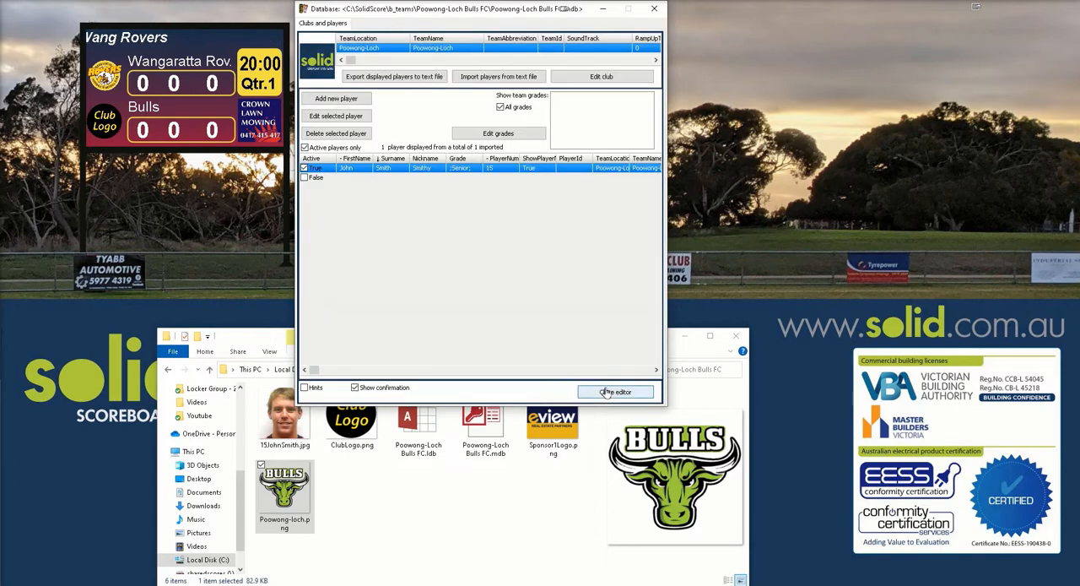
click(615, 390)
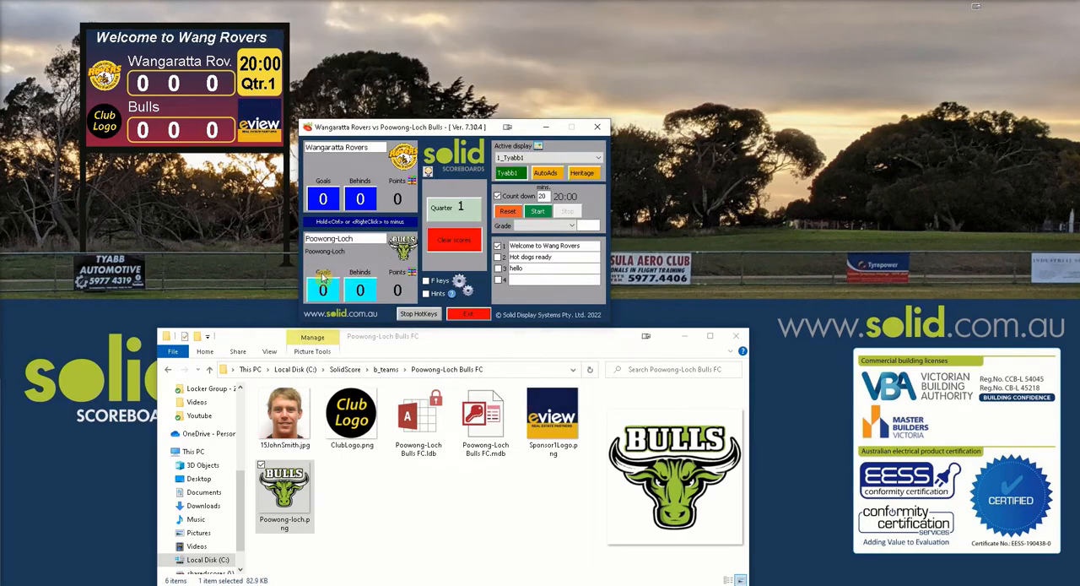
Step: Save the second team panel to apply the renamed Poowong-Loch team
click(454, 239)
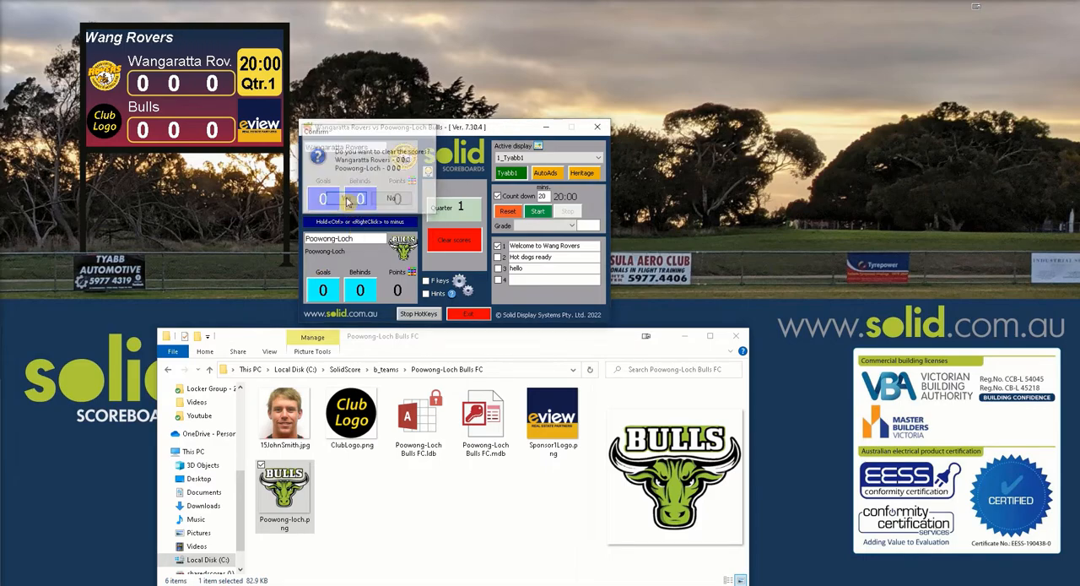